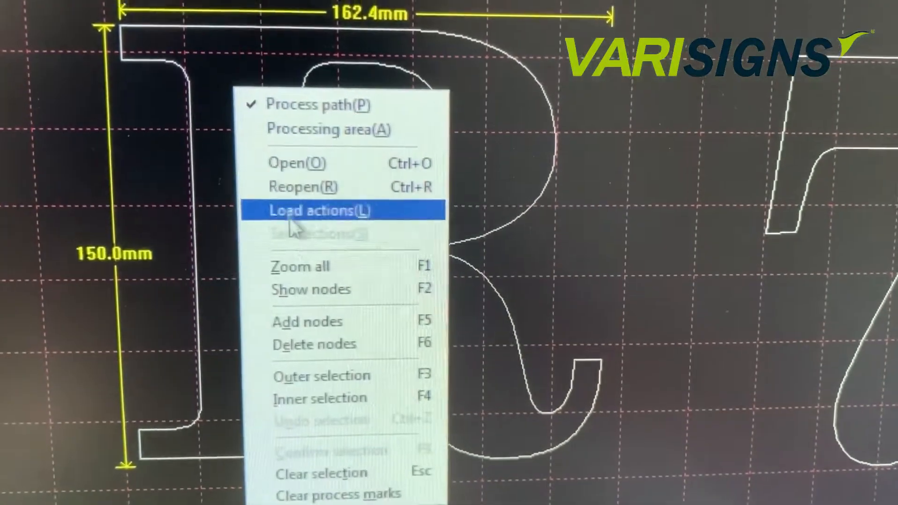
Load the saved actions so the R outline shows its nodes as blue dots.
left_click(320, 210)
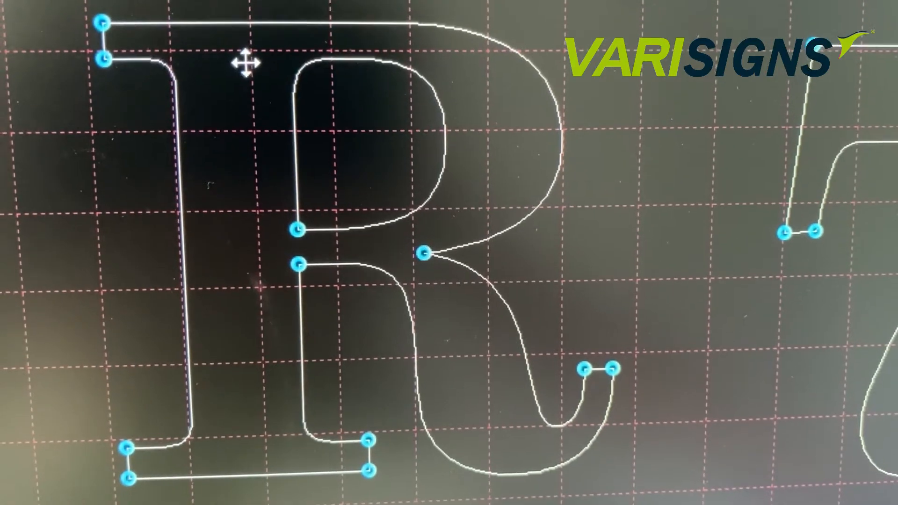
Enable Add nodes (F5) from the right-click menu to place a start node.
right_click(246, 63)
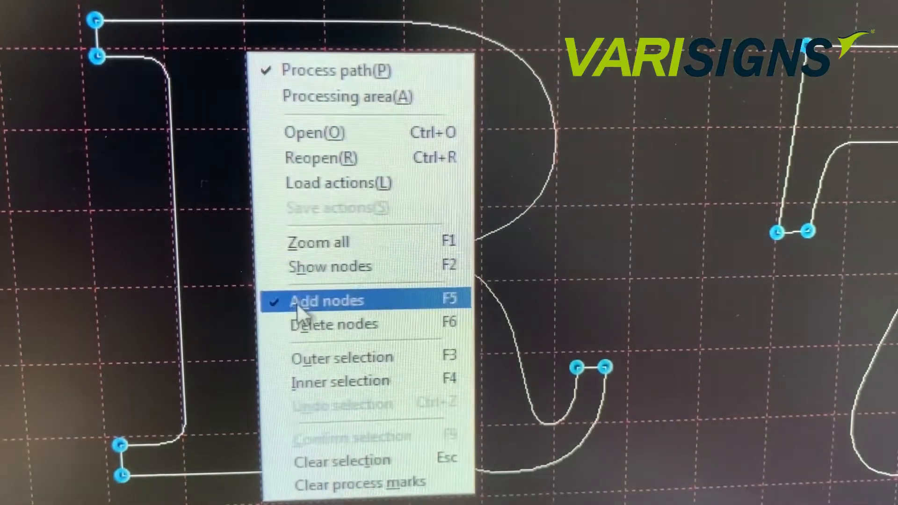
left_click(327, 301)
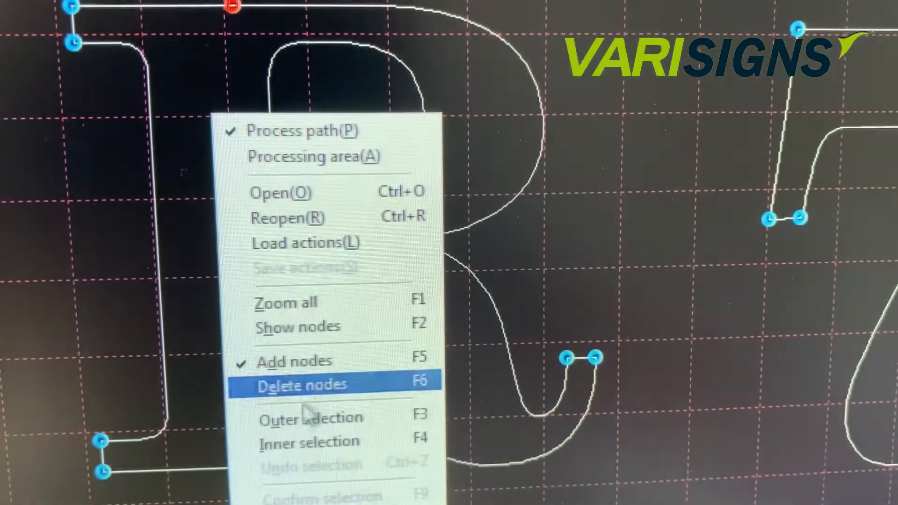
Select the R's outer contour with Outer selection (F3), numbering segments 1–11.
left_click(302, 384)
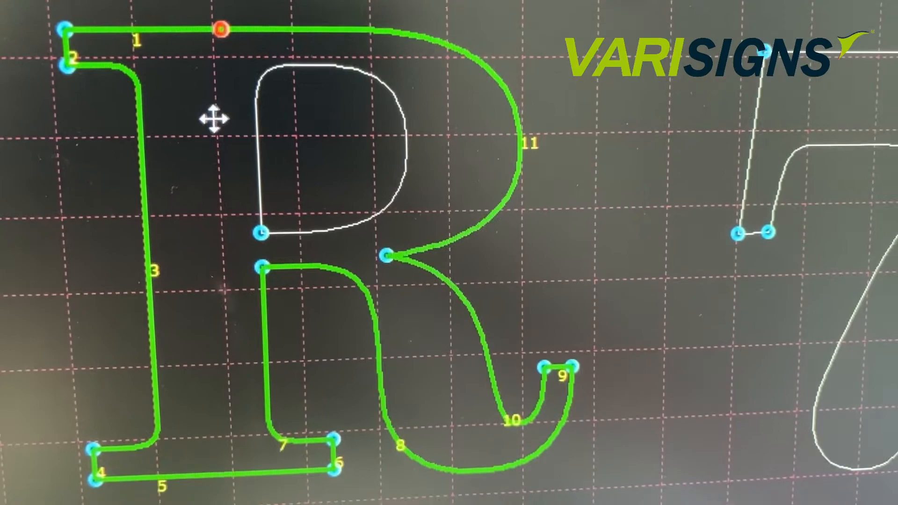
Zoom all (F1) to fit the plain R outline with its 150.0 mm dimension.
right_click(215, 120)
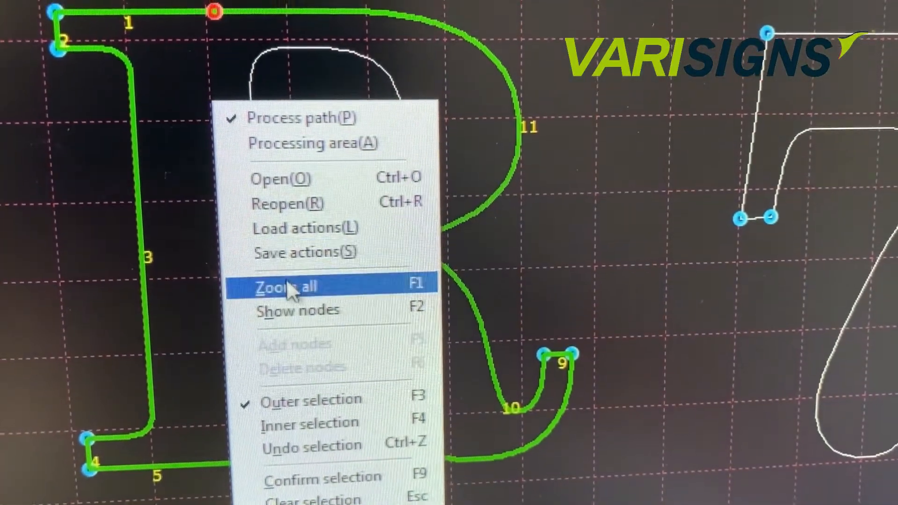
left_click(286, 286)
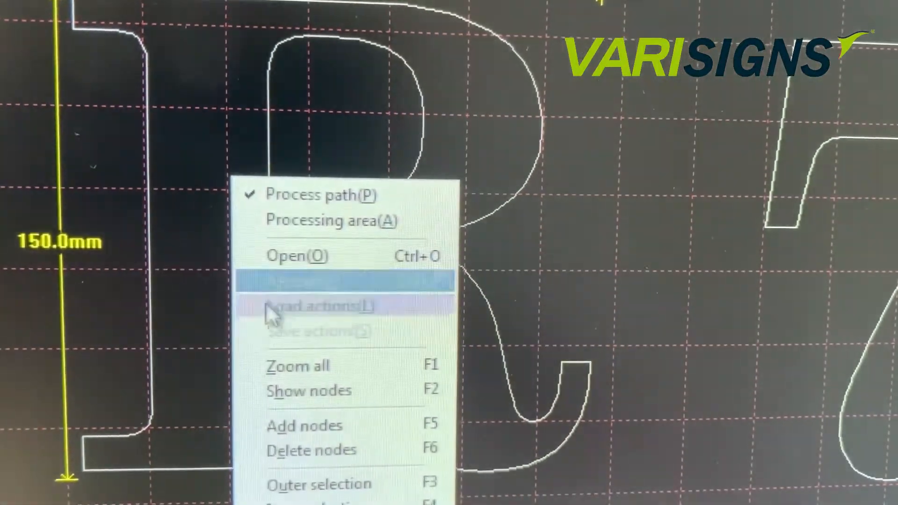